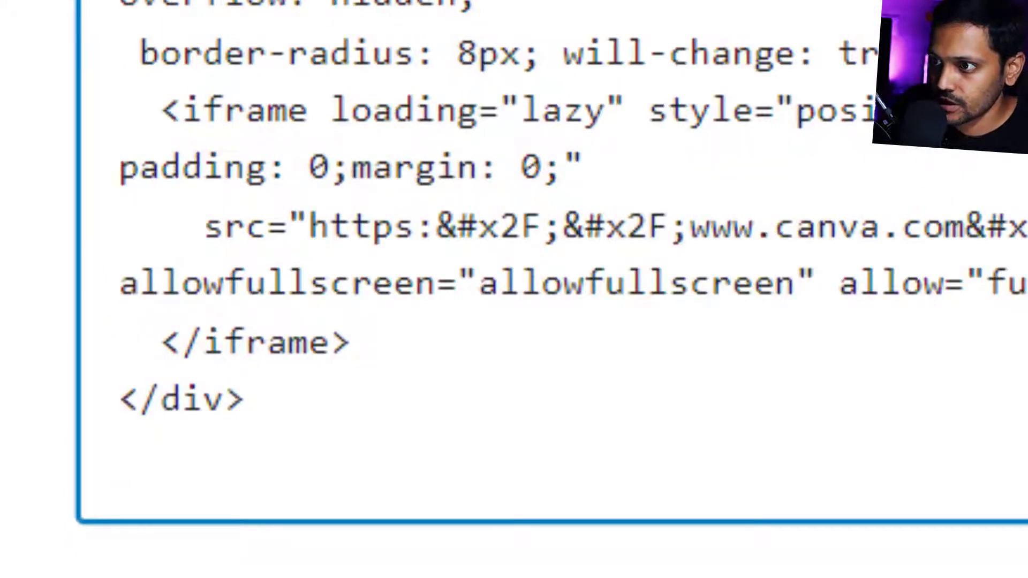
# Switch the Custom HTML block to Preview so the pasted Canva iframe renders.
pyautogui.click(351, 142)
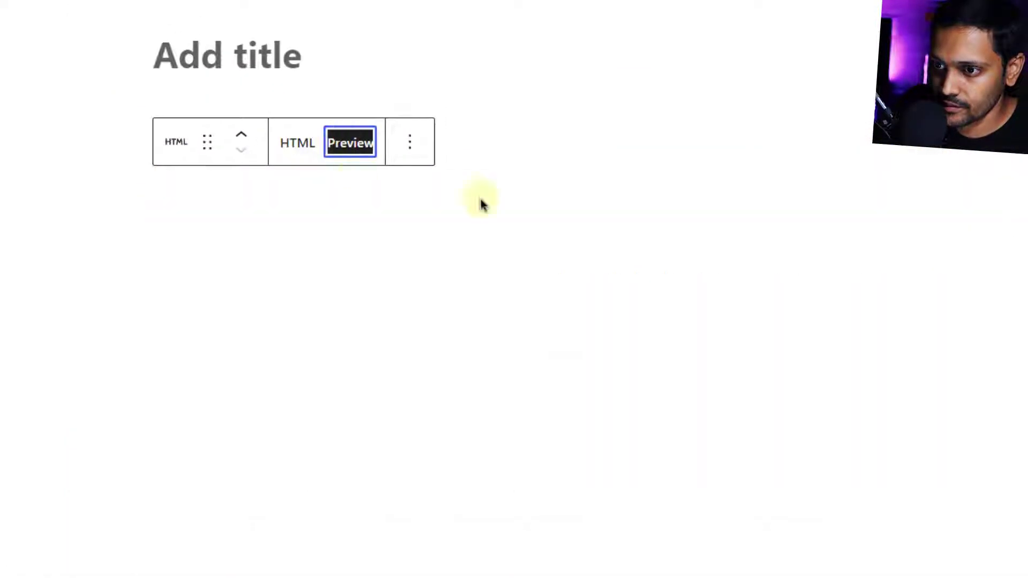
pyautogui.moveTo(734, 253)
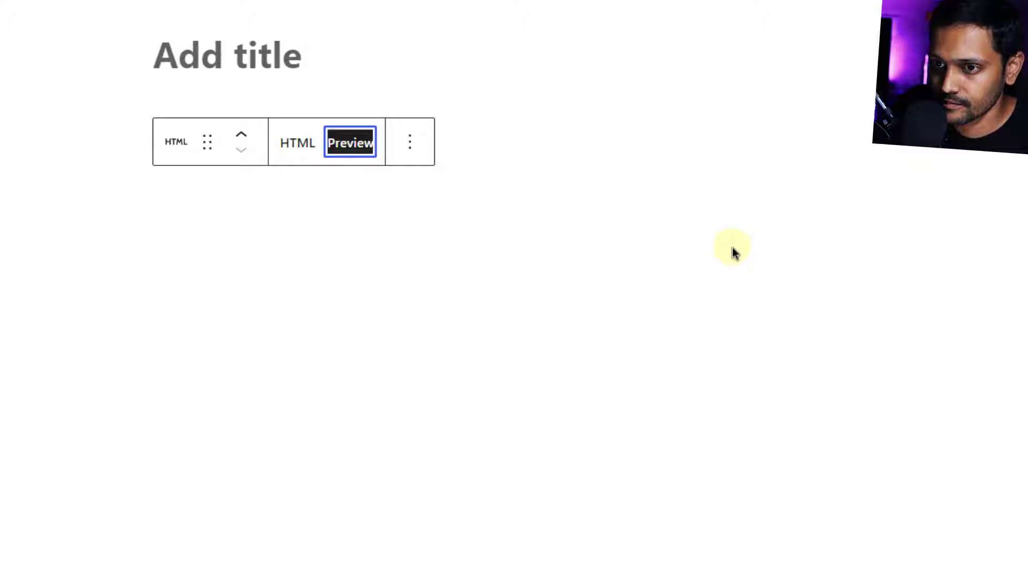
pyautogui.click(351, 142)
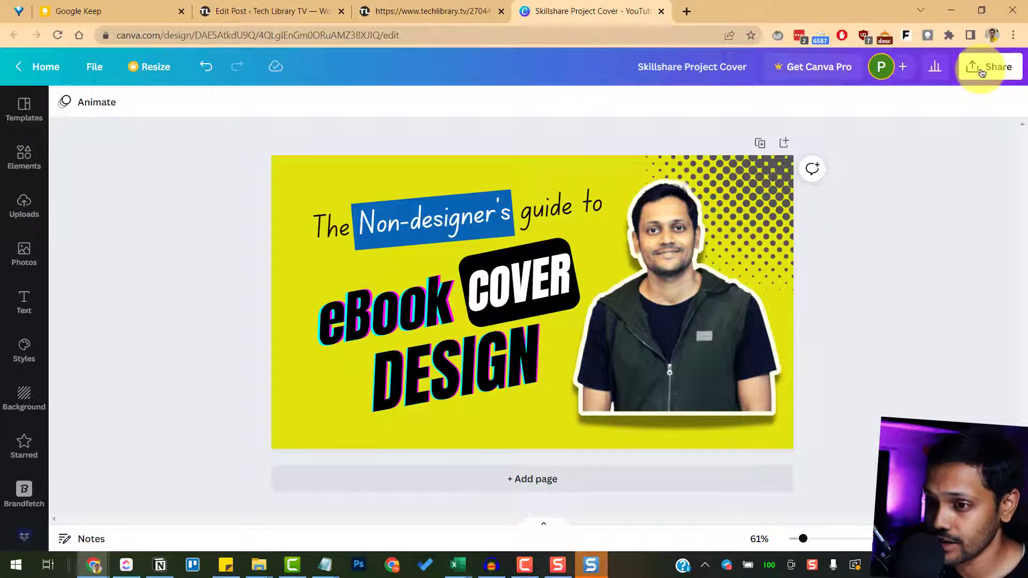
pyautogui.moveTo(56, 499)
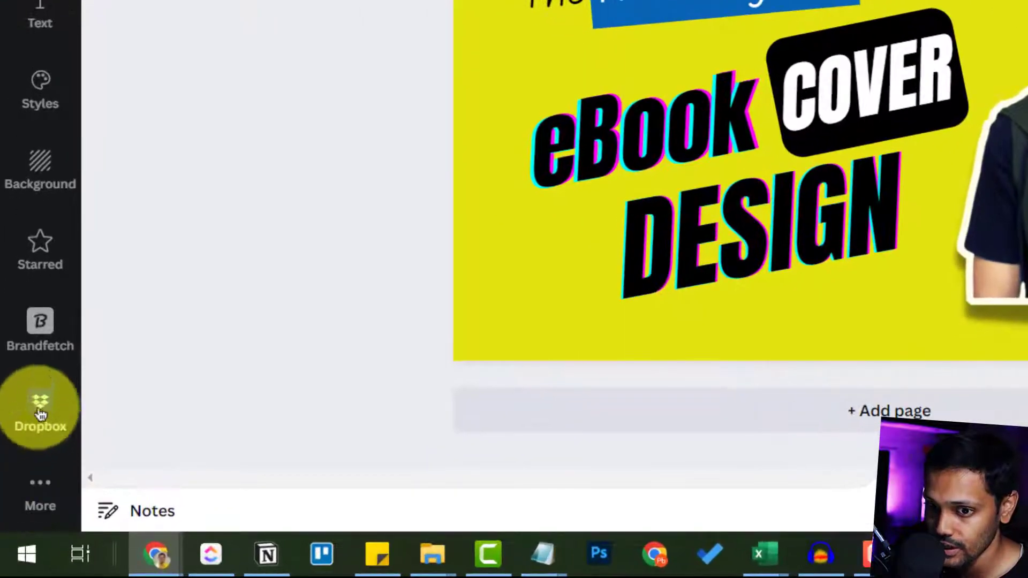
# Open the Dropbox app from Canva's More apps list to show Dropbox folders.
pyautogui.click(40, 406)
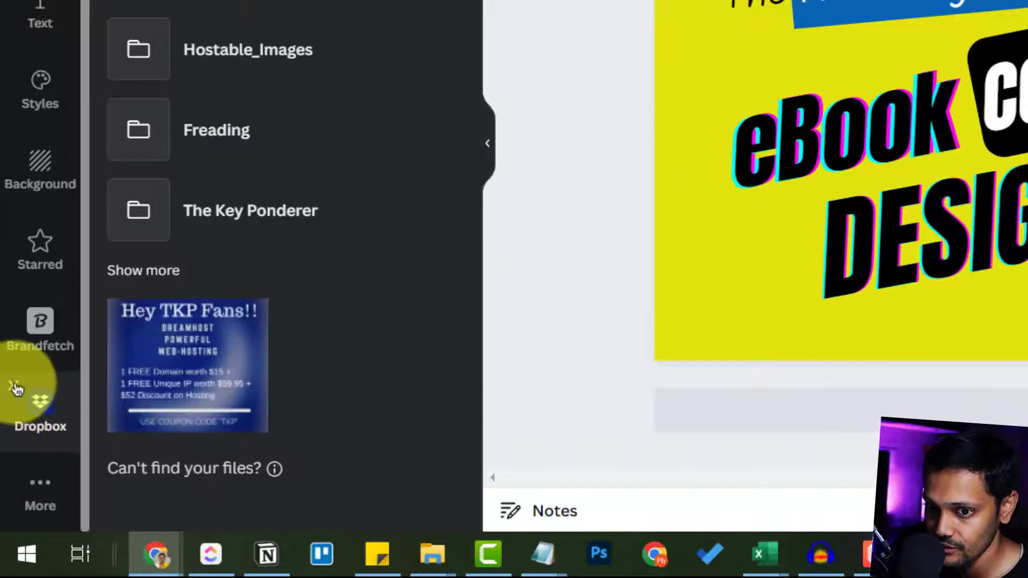
pyautogui.click(39, 492)
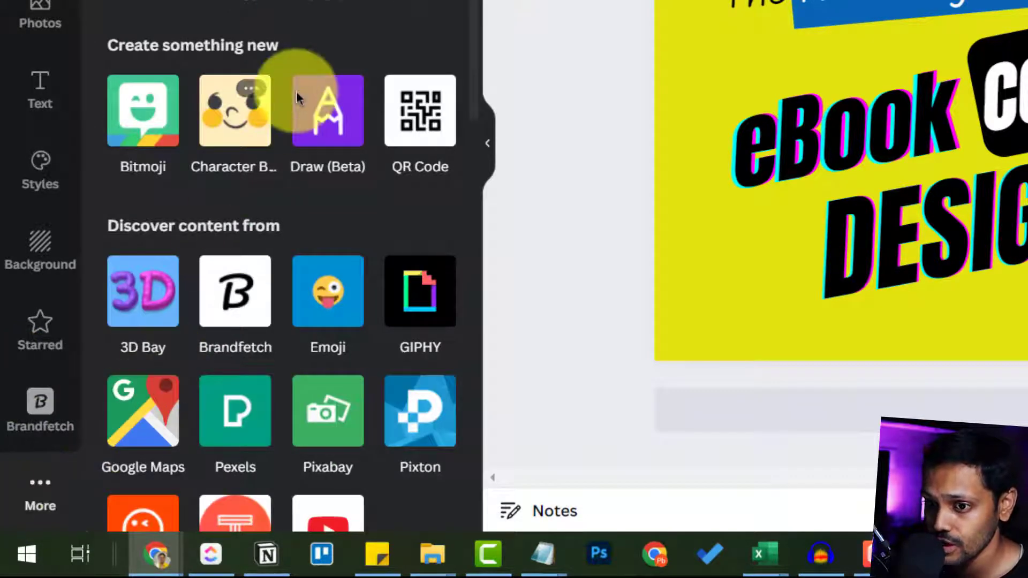
pyautogui.scroll(-3)
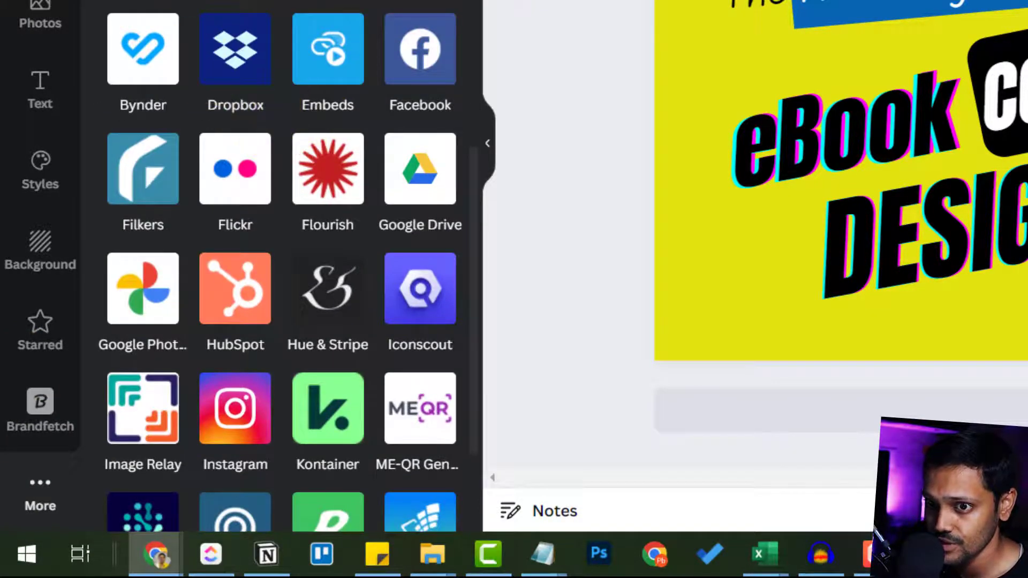
pyautogui.click(235, 49)
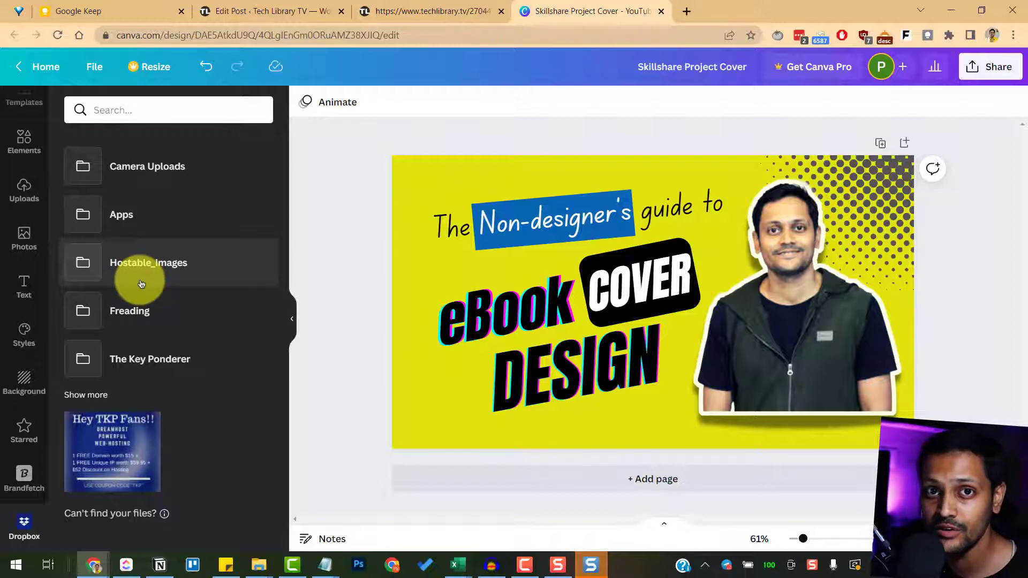
pyautogui.moveTo(156, 347)
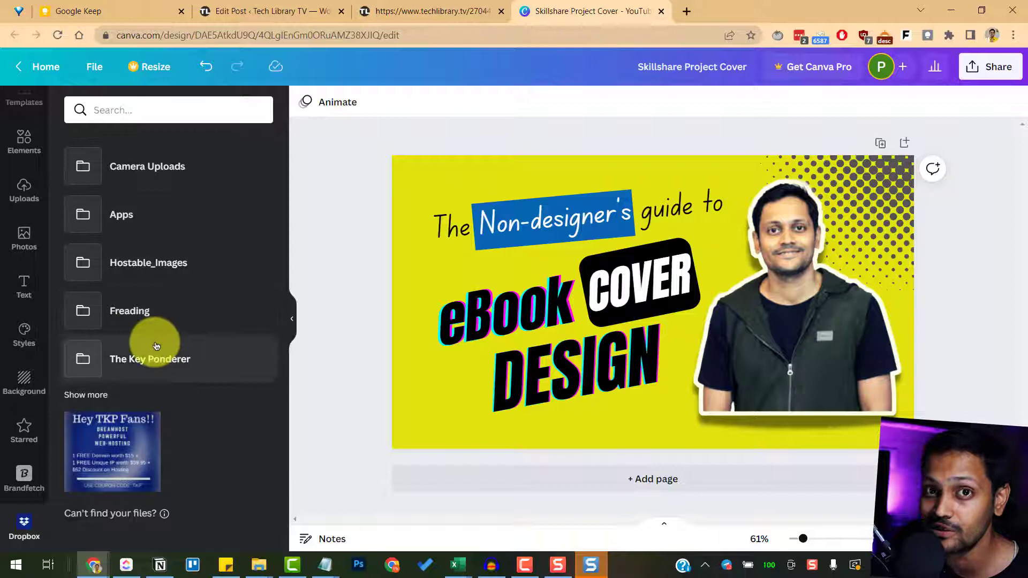
pyautogui.moveTo(269, 347)
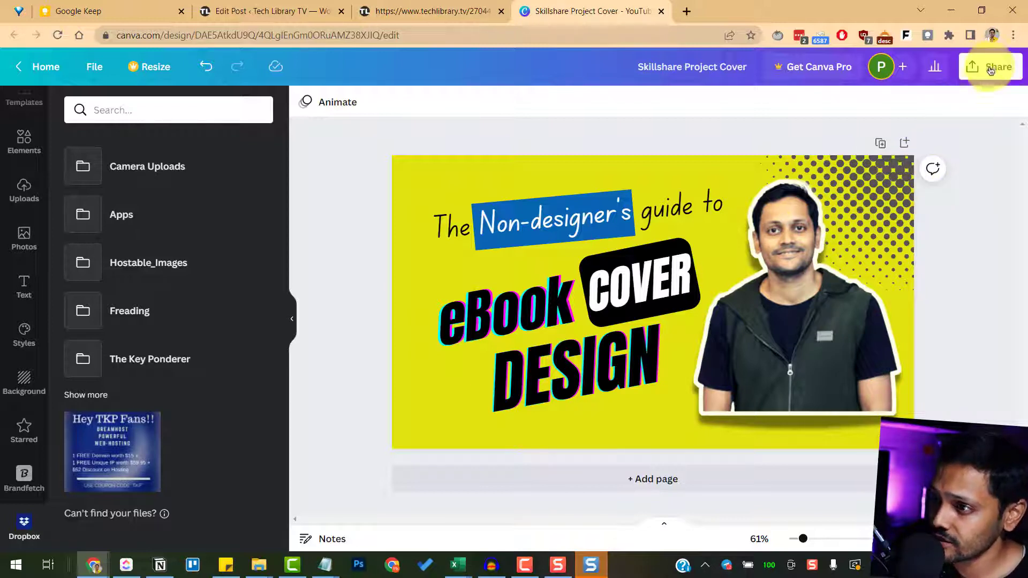
# Export the eBook cover through Share > More > Dropbox into the chosen folder as PNG.
pyautogui.click(577, 364)
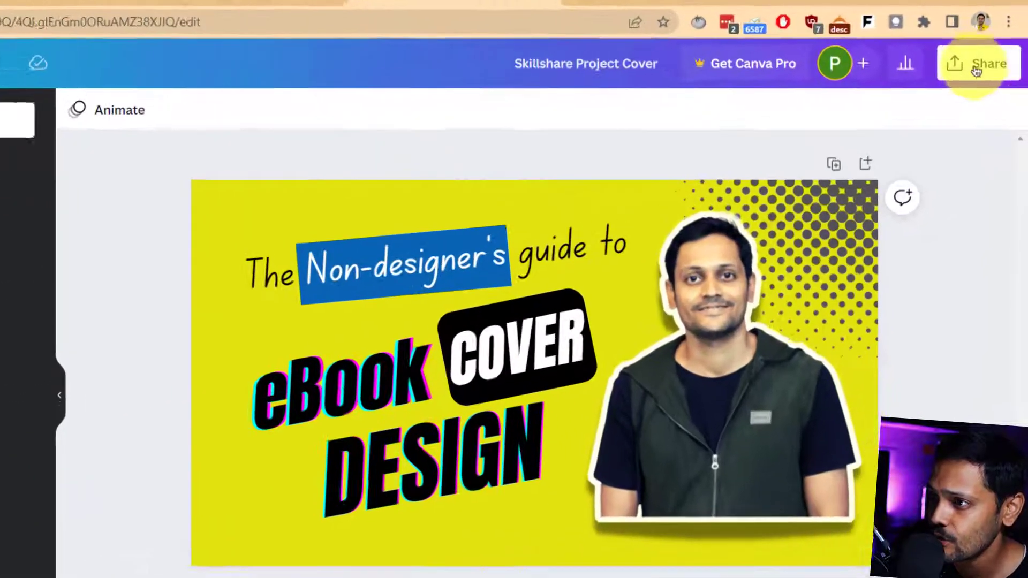
pyautogui.click(978, 64)
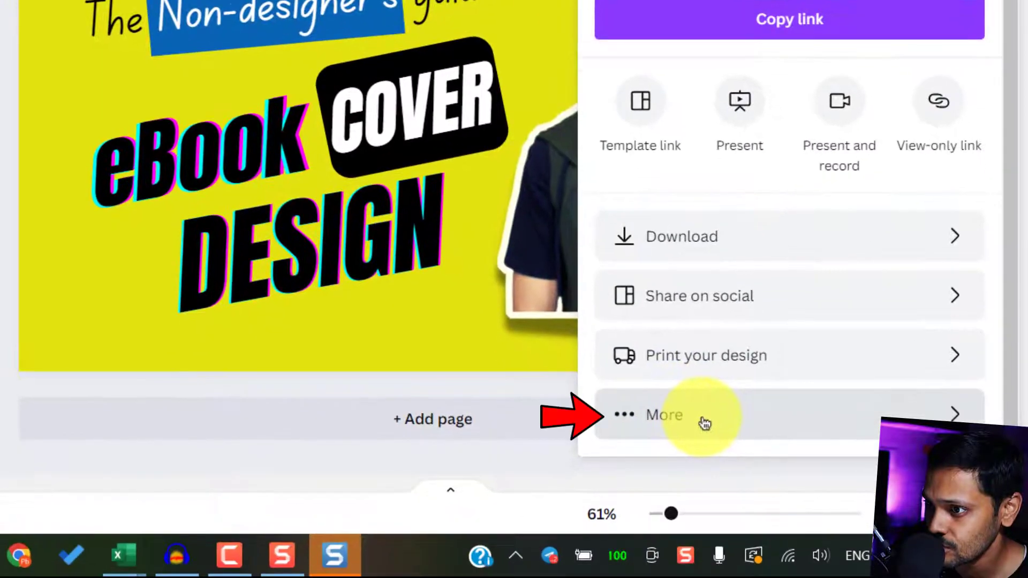
pyautogui.click(664, 415)
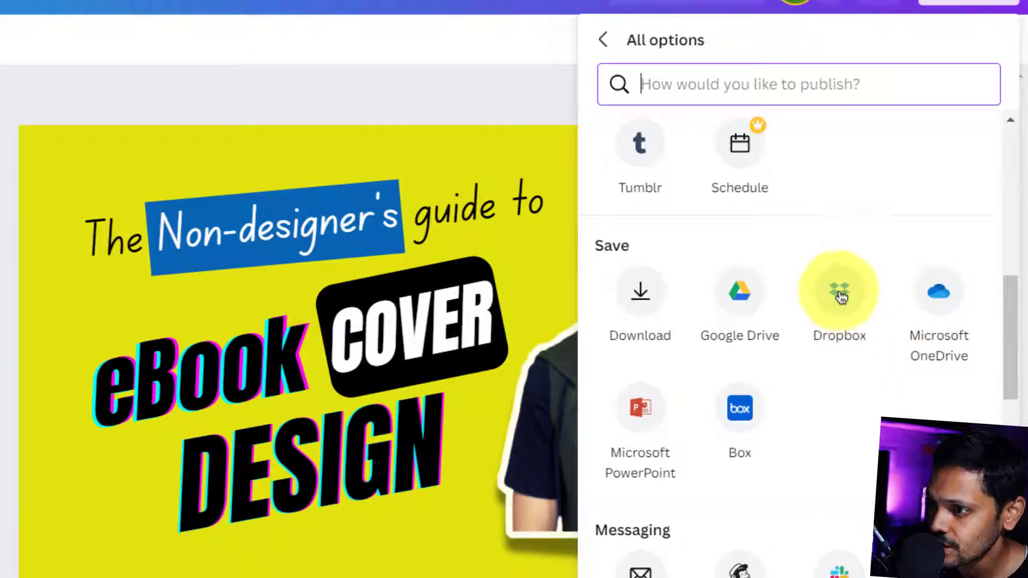
pyautogui.click(838, 292)
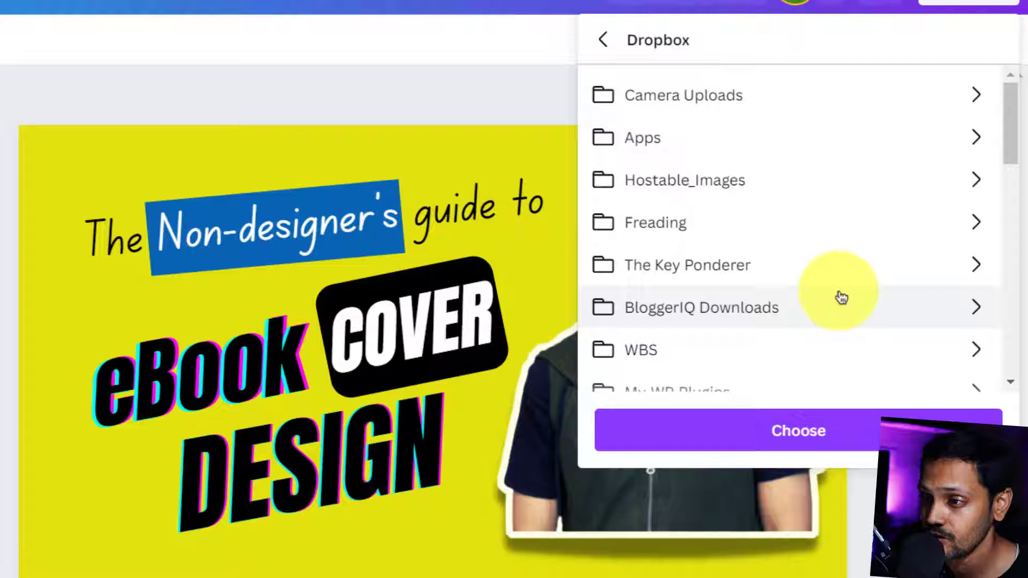
pyautogui.moveTo(813, 293)
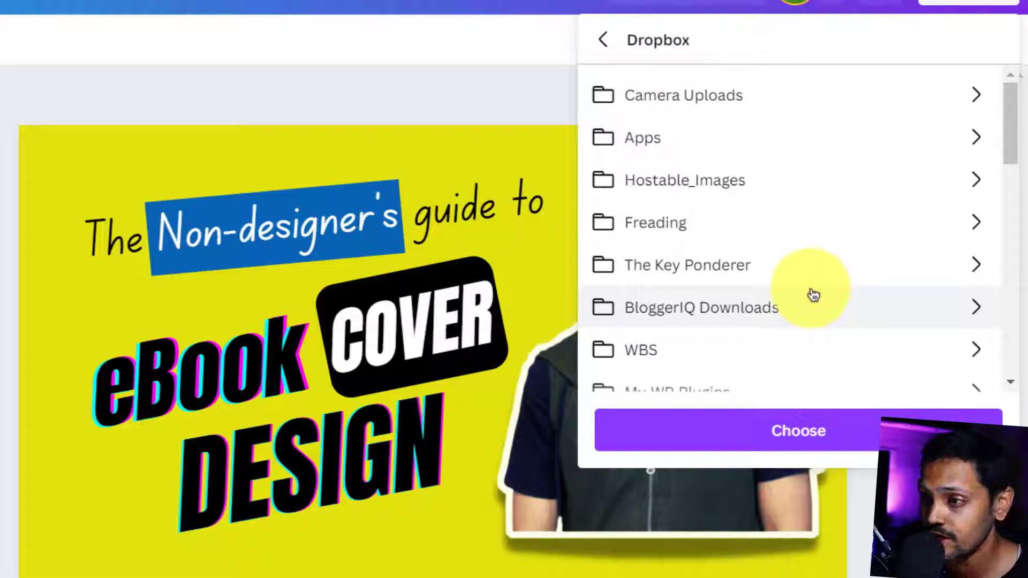
pyautogui.moveTo(705, 187)
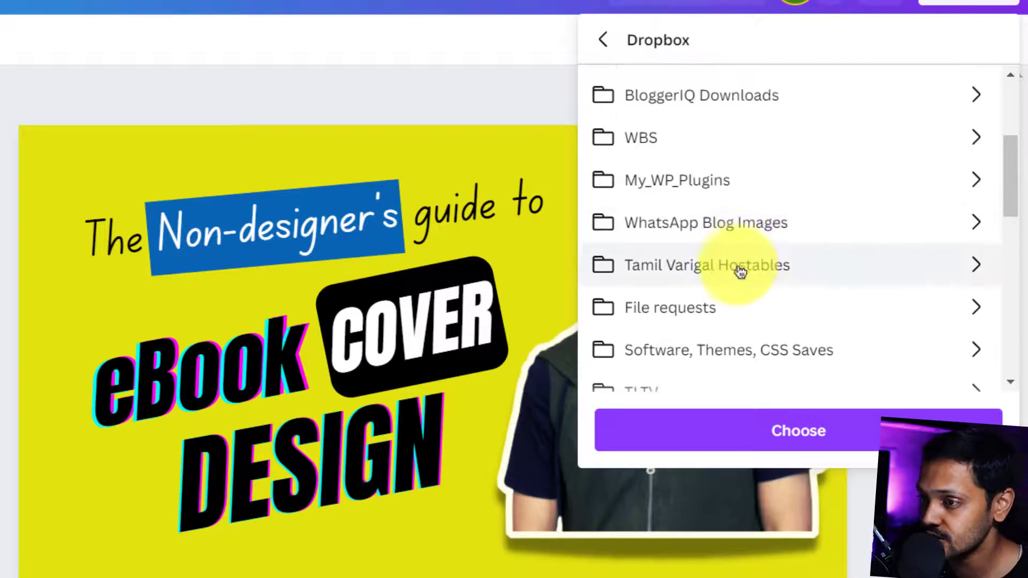
pyautogui.moveTo(747, 320)
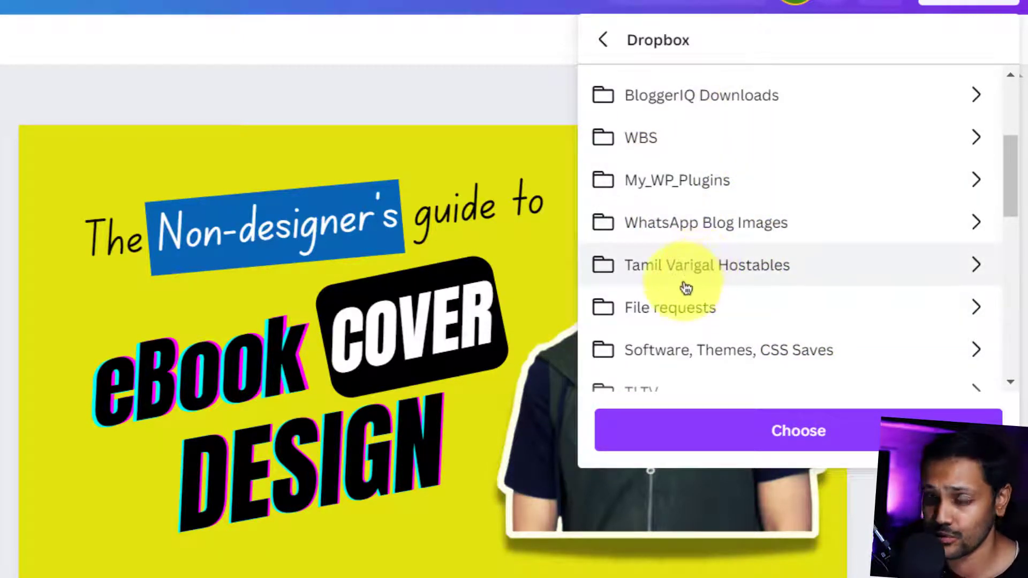
pyautogui.scroll(-3)
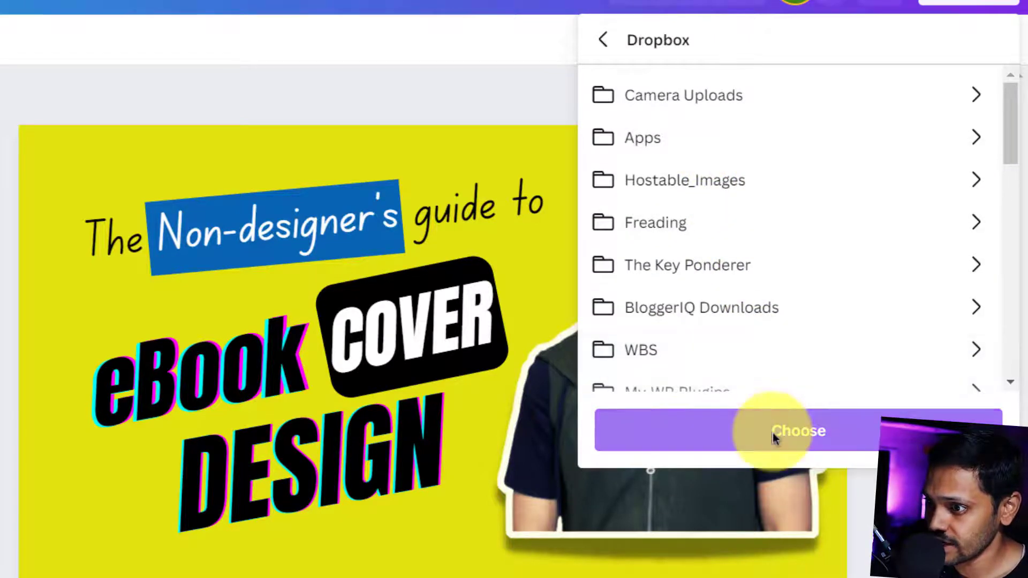
pyautogui.click(798, 431)
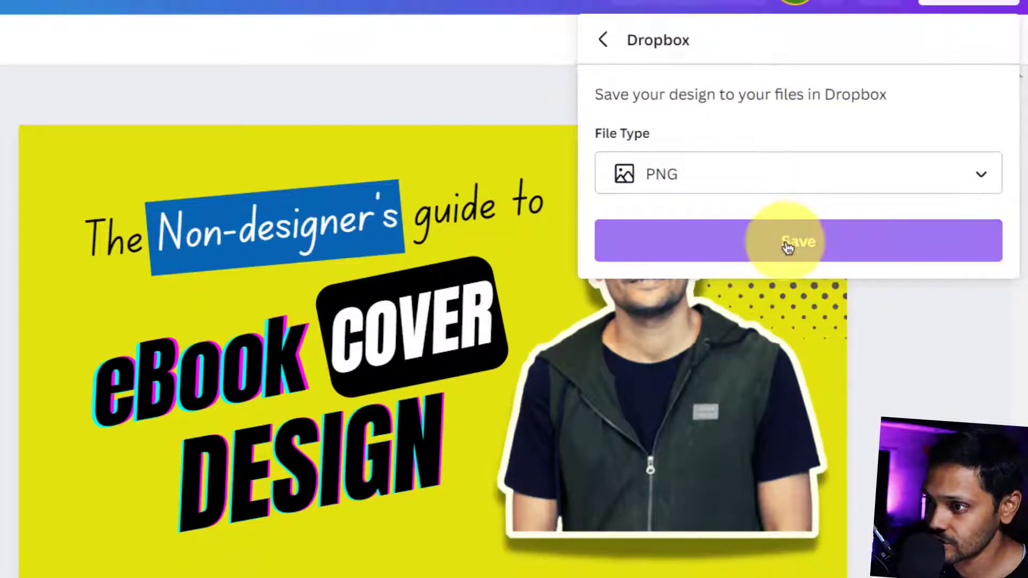
pyautogui.click(798, 241)
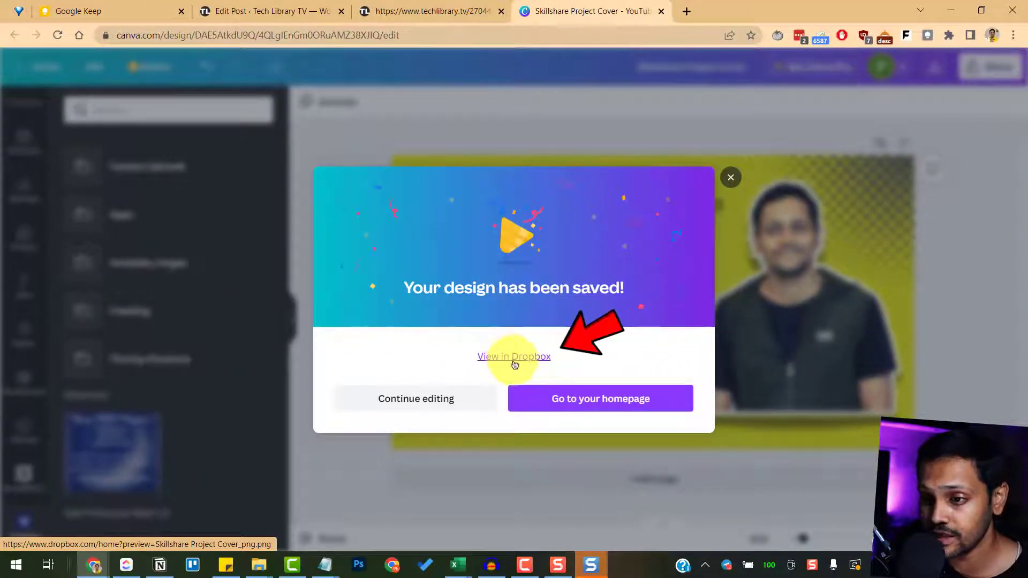
# Open the saved cover PNG in Dropbox and create a viewing link for it.
pyautogui.click(513, 356)
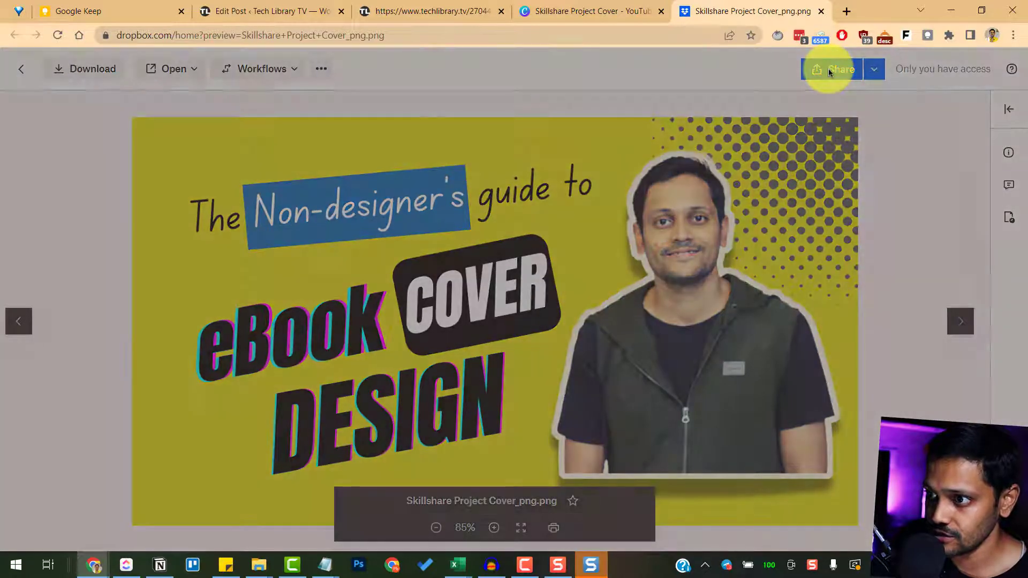
pyautogui.click(831, 68)
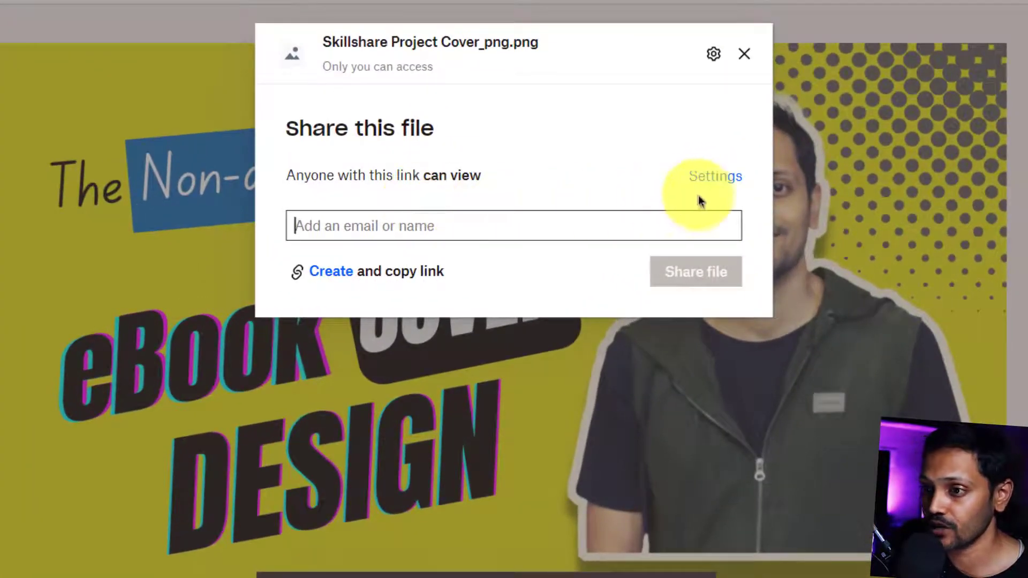
pyautogui.click(715, 176)
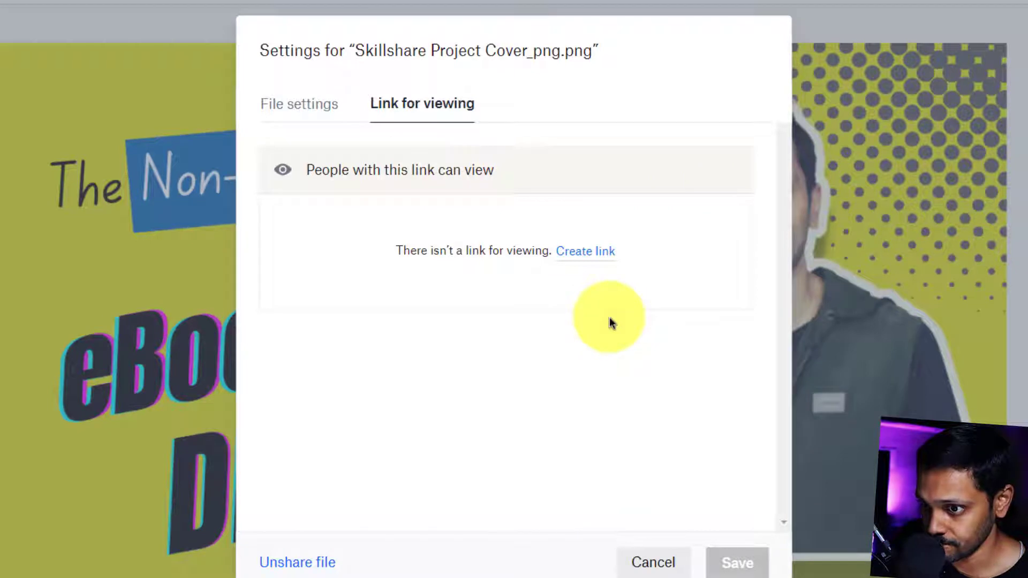
pyautogui.click(585, 250)
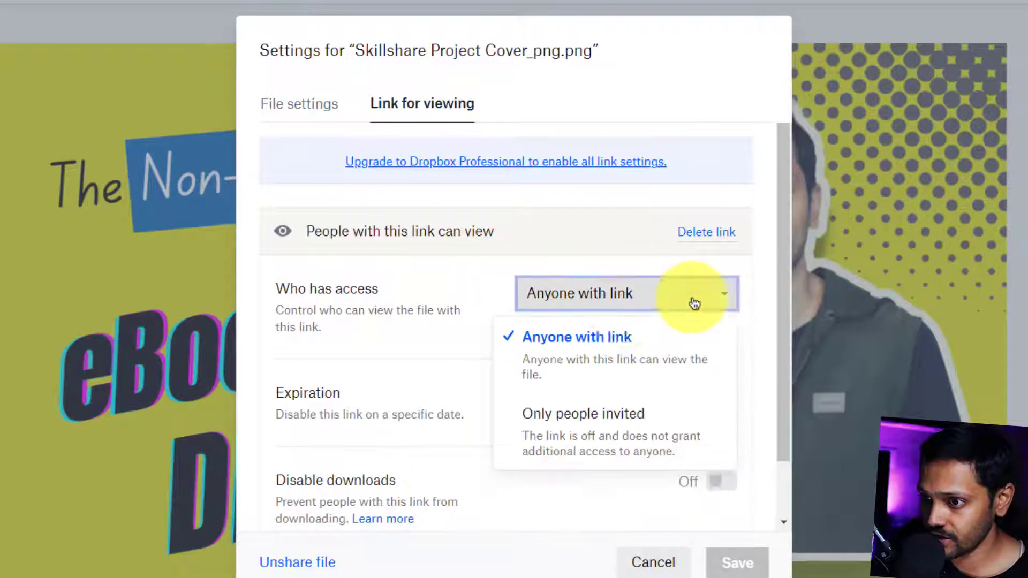
# Set link access to Anyone with the link and close the Share window.
pyautogui.click(577, 336)
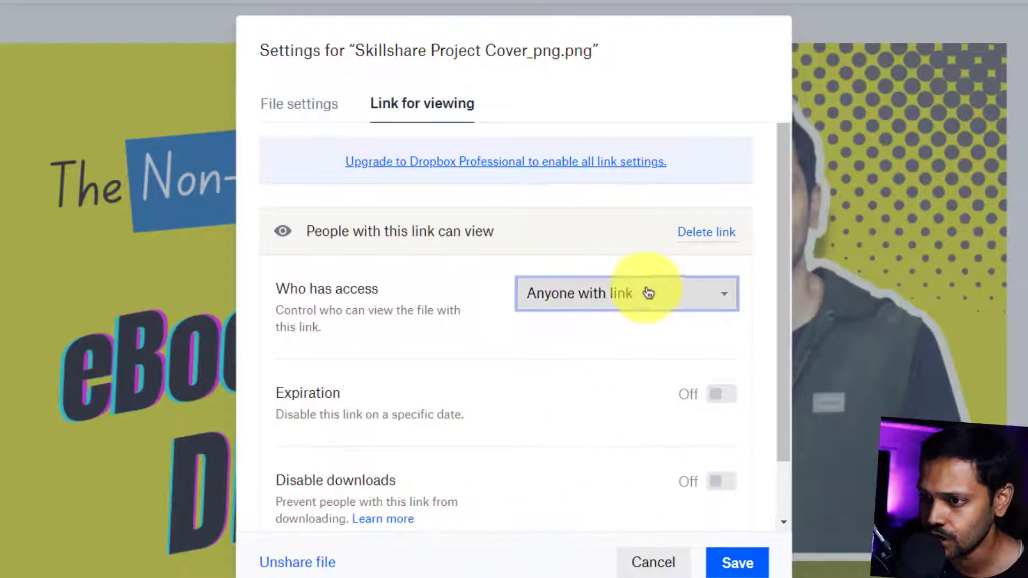
pyautogui.click(652, 563)
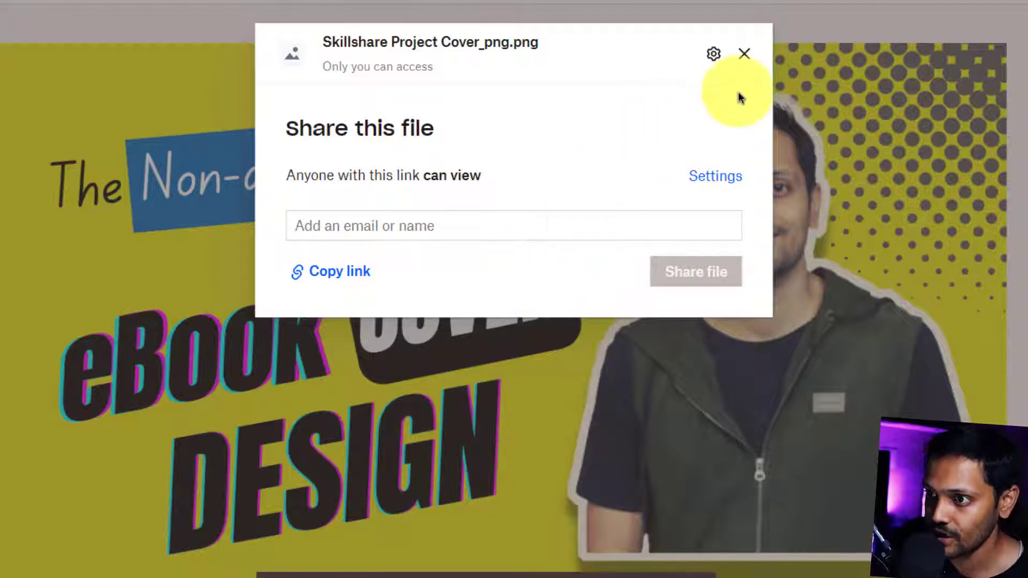
pyautogui.click(744, 53)
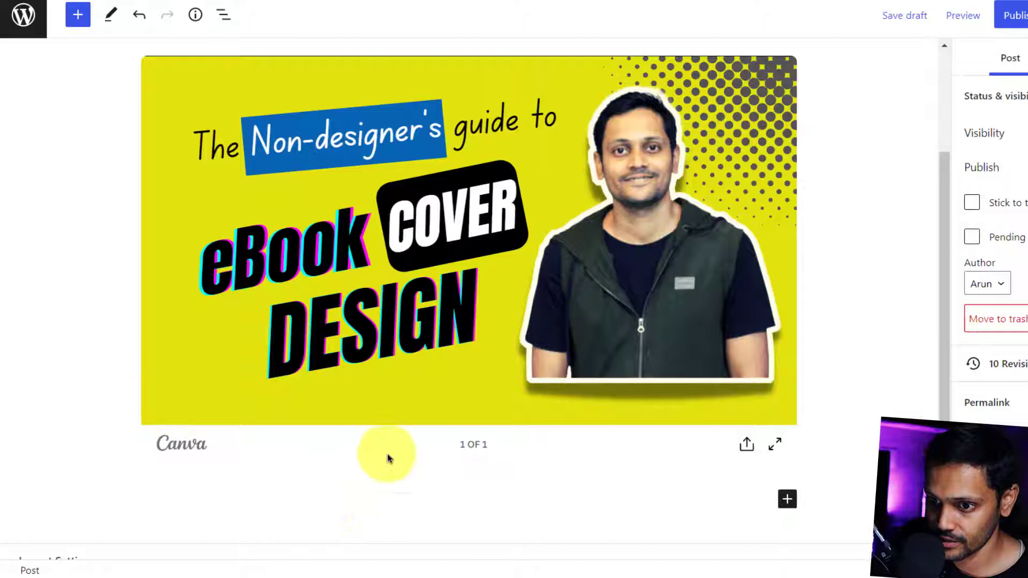
# Add an Image block below the Canva embed using /image, set to insert from URL.
pyautogui.scroll(-3)
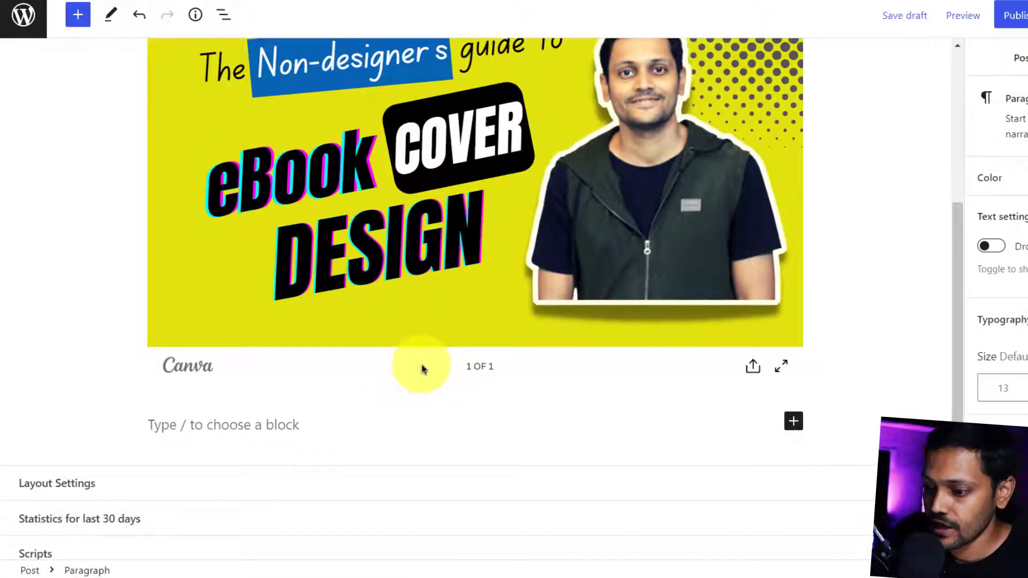
pyautogui.click(223, 424)
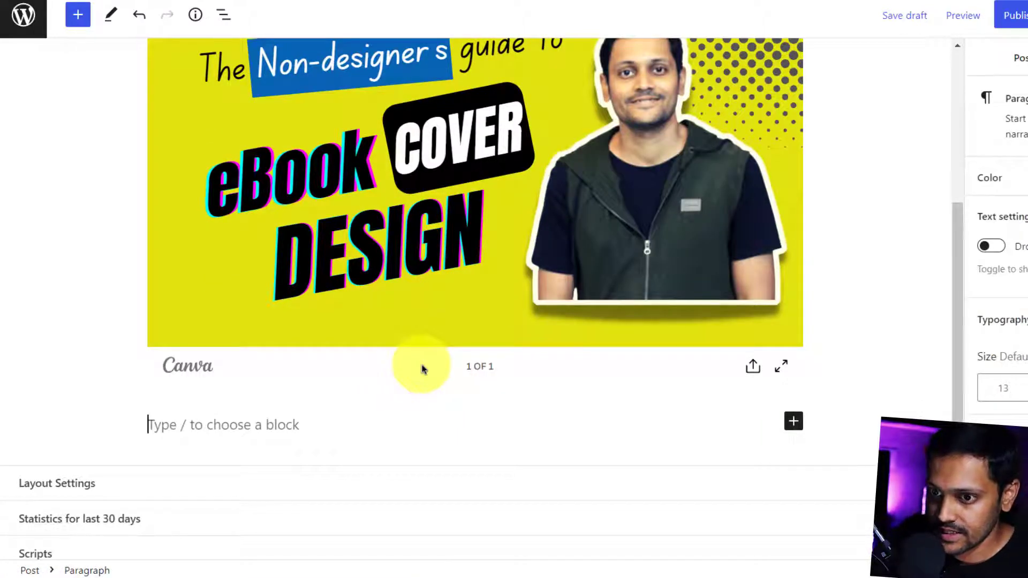
pyautogui.write('/image')
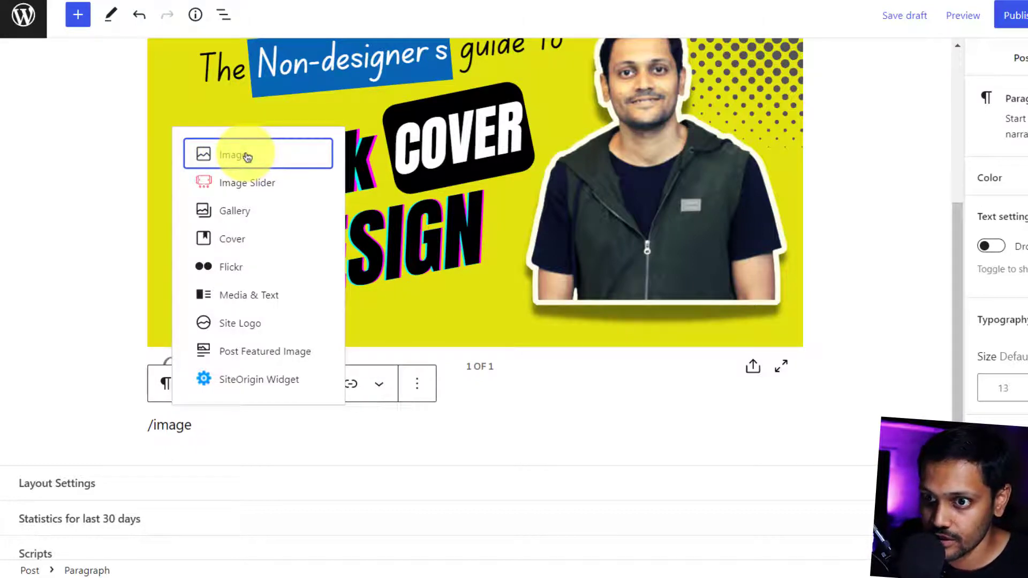
pyautogui.click(234, 154)
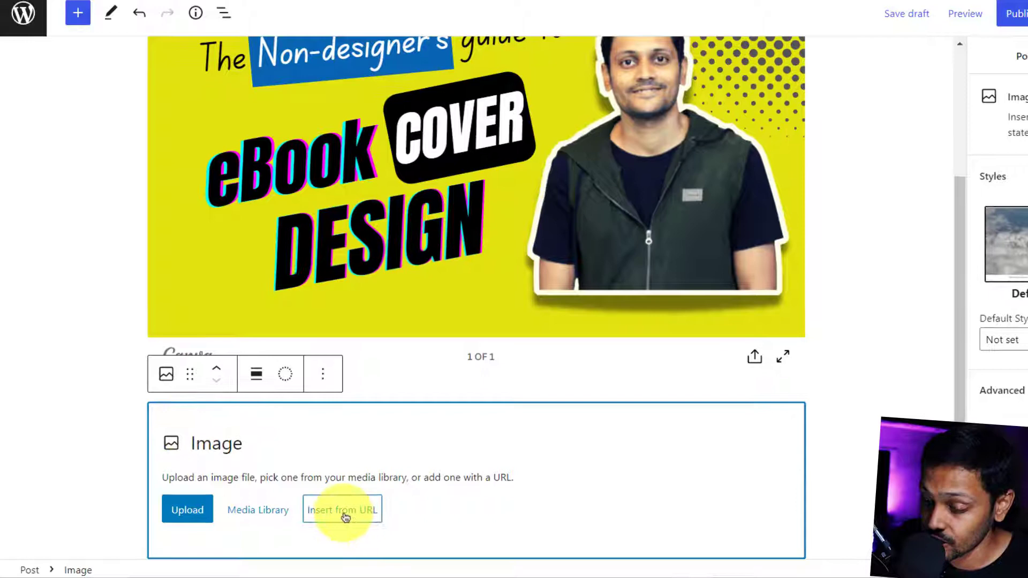
pyautogui.click(341, 509)
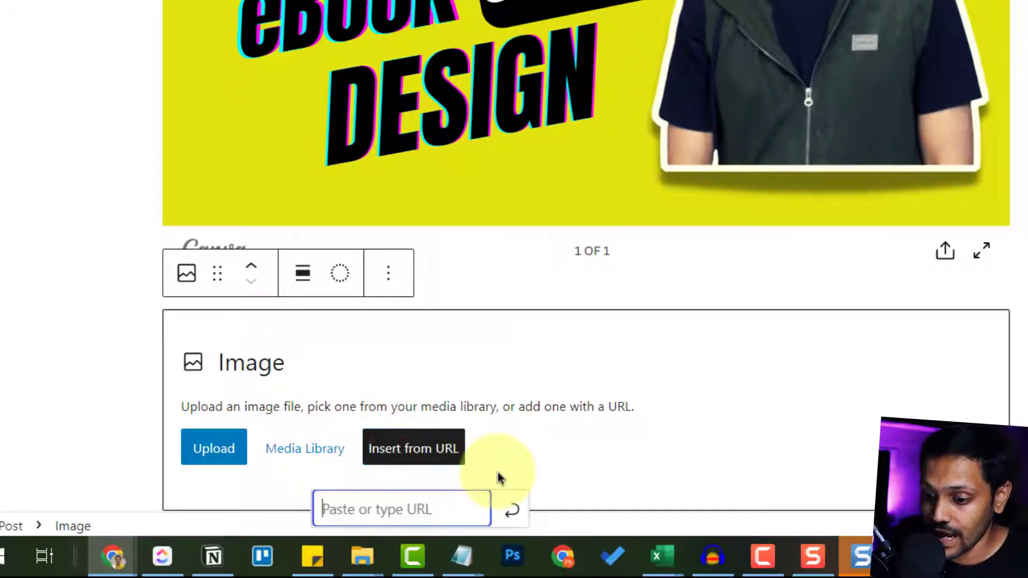
# Paste the Dropbox cover link, replace www with dl, and apply it.
pyautogui.write('t%20Cover_png.png?dl=0')
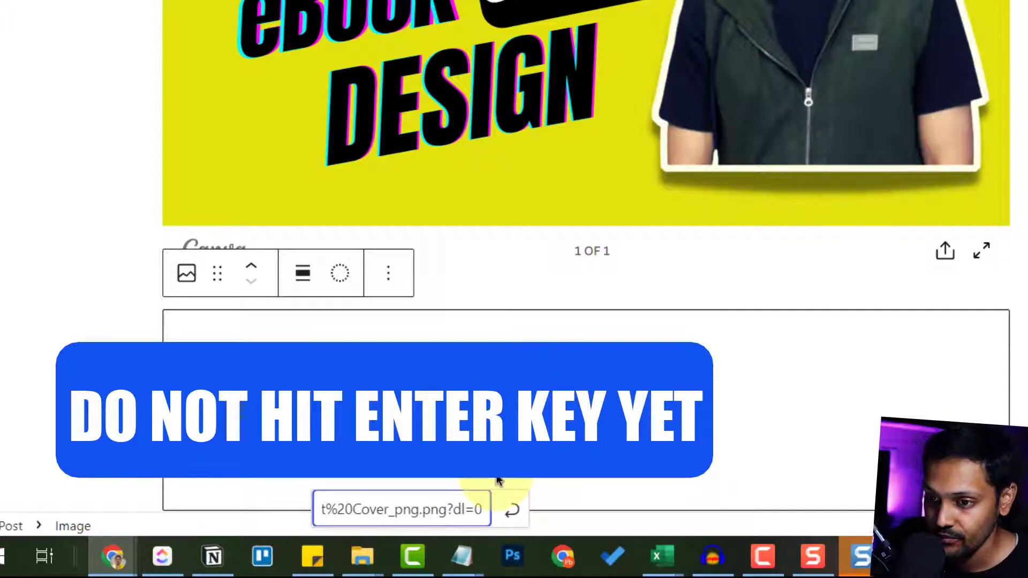
pyautogui.scroll(-3)
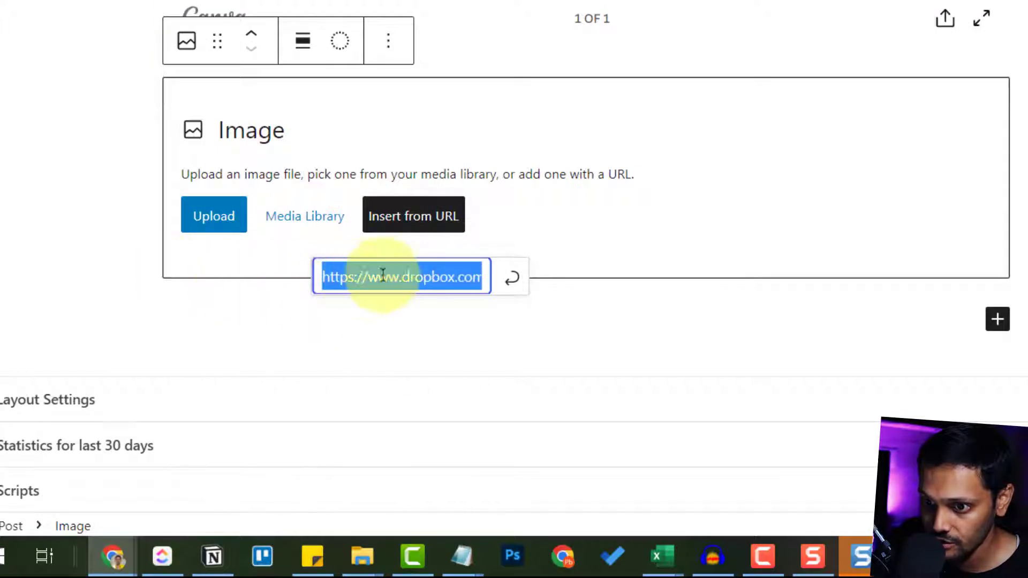
pyautogui.click(379, 276)
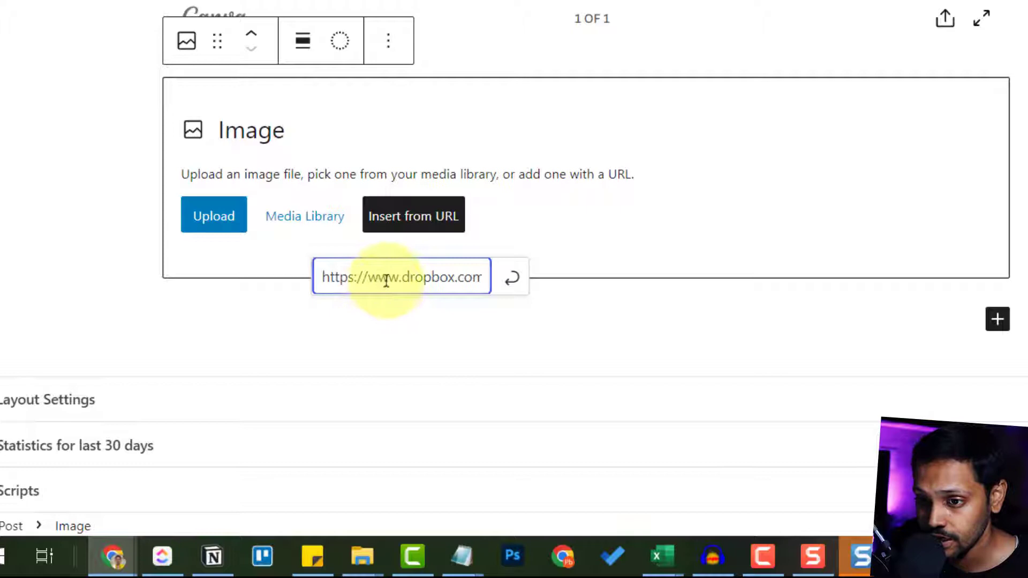
pyautogui.doubleClick(382, 277)
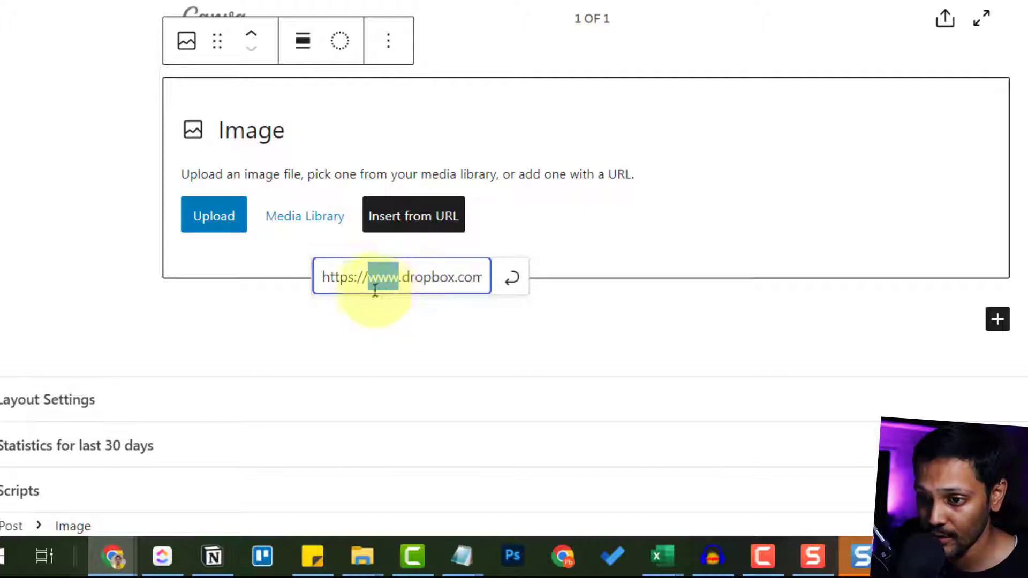
pyautogui.moveTo(404, 313)
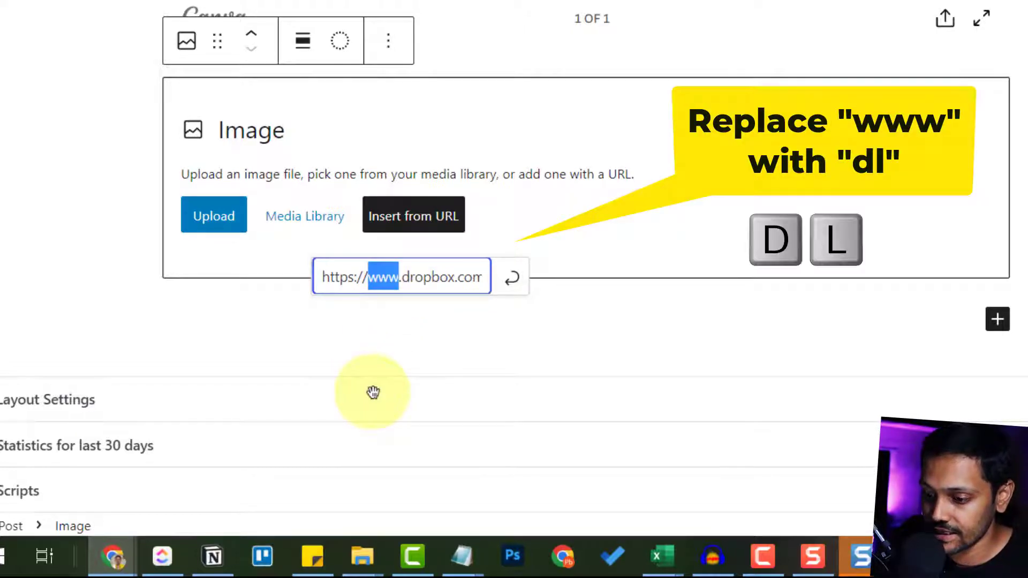
pyautogui.write('dl')
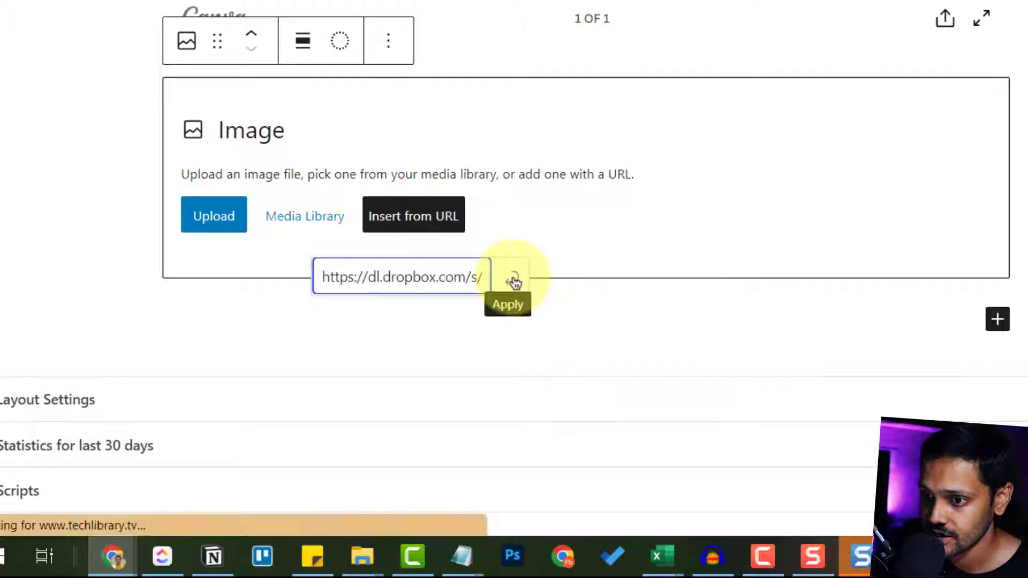
pyautogui.click(507, 276)
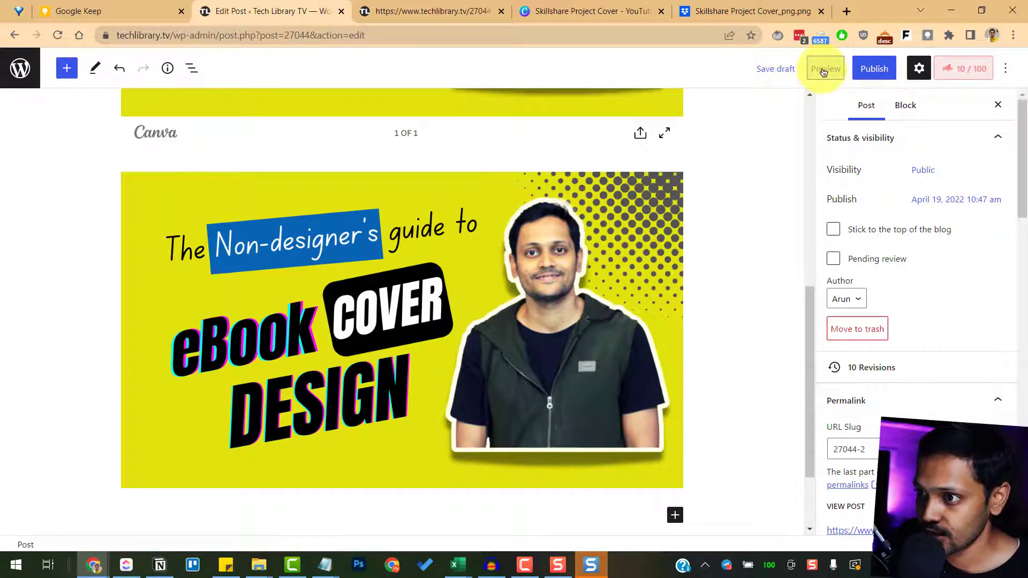
# Preview the post and scroll to compare the Canva embed with the plain Dropbox image.
pyautogui.click(824, 68)
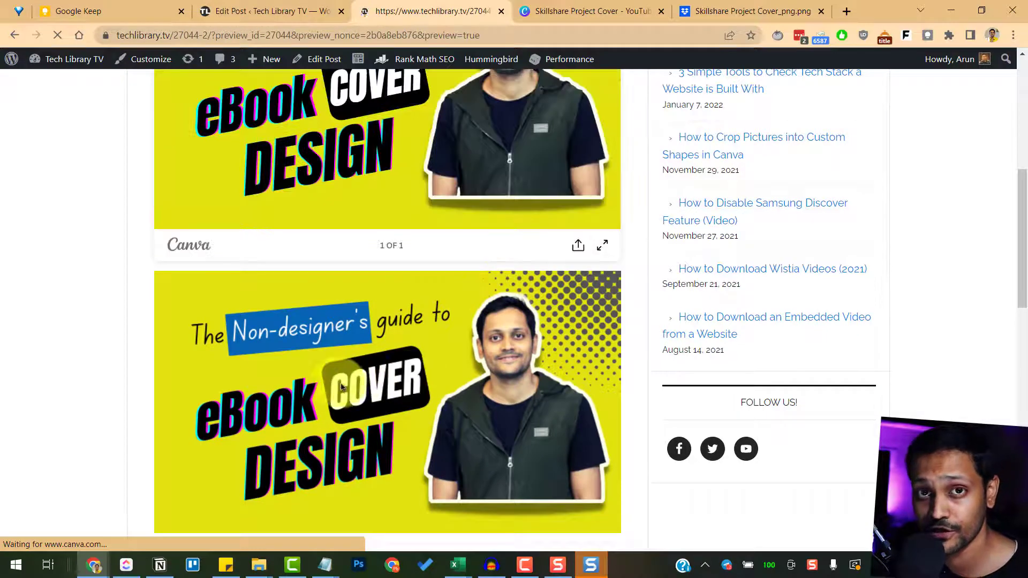
pyautogui.scroll(-3)
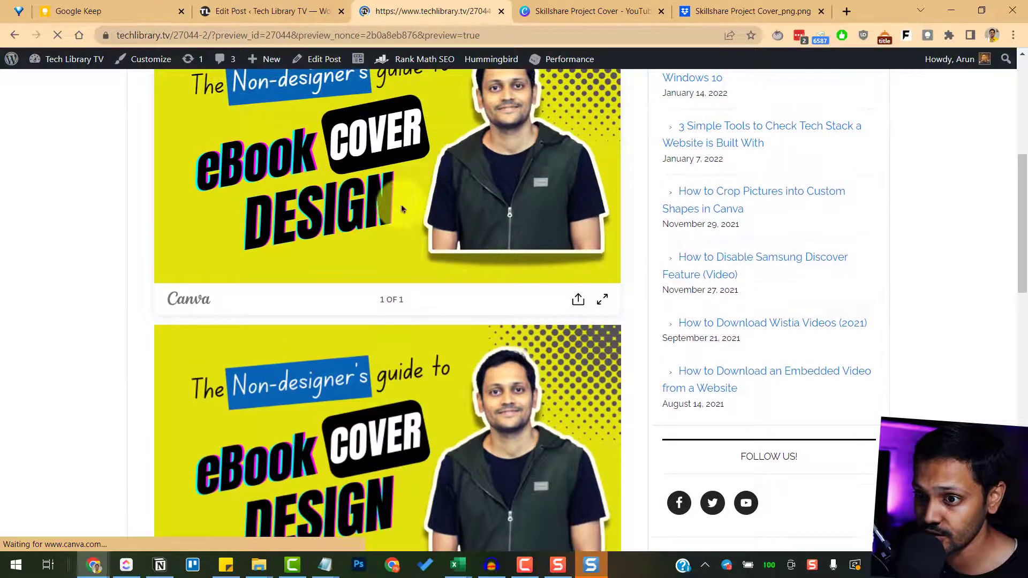
pyautogui.scroll(-3)
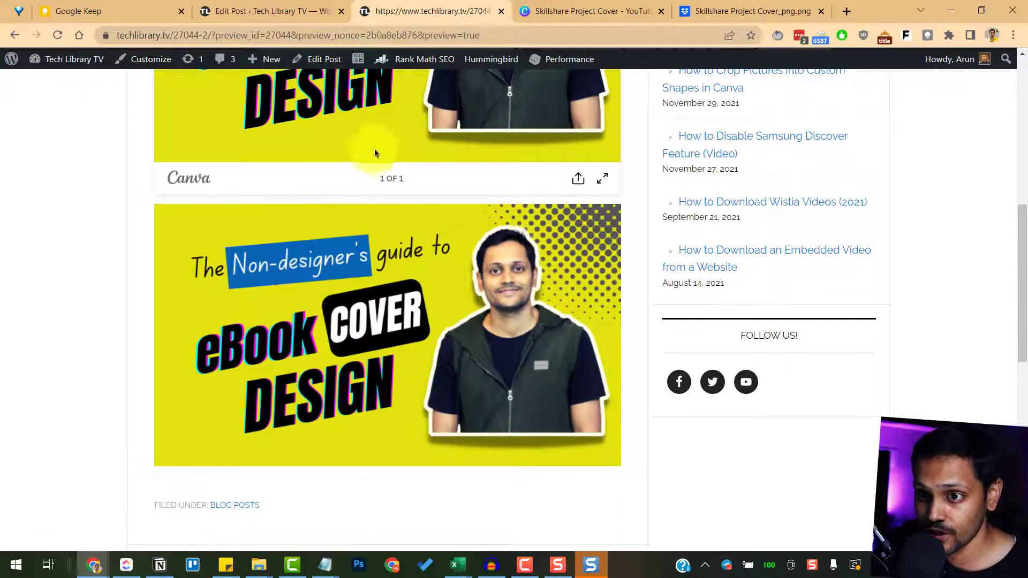
pyautogui.scroll(-3)
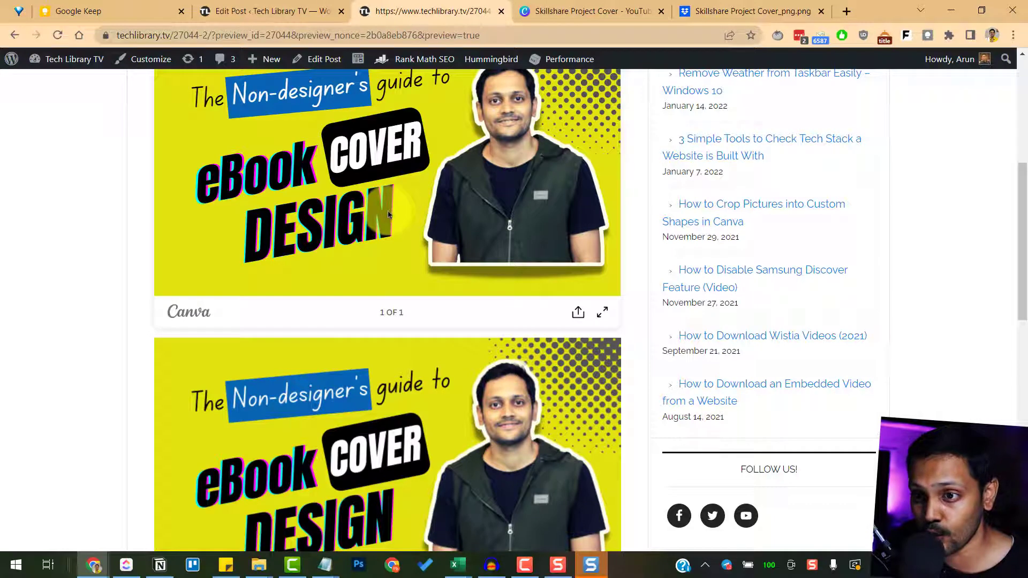
pyautogui.scroll(-3)
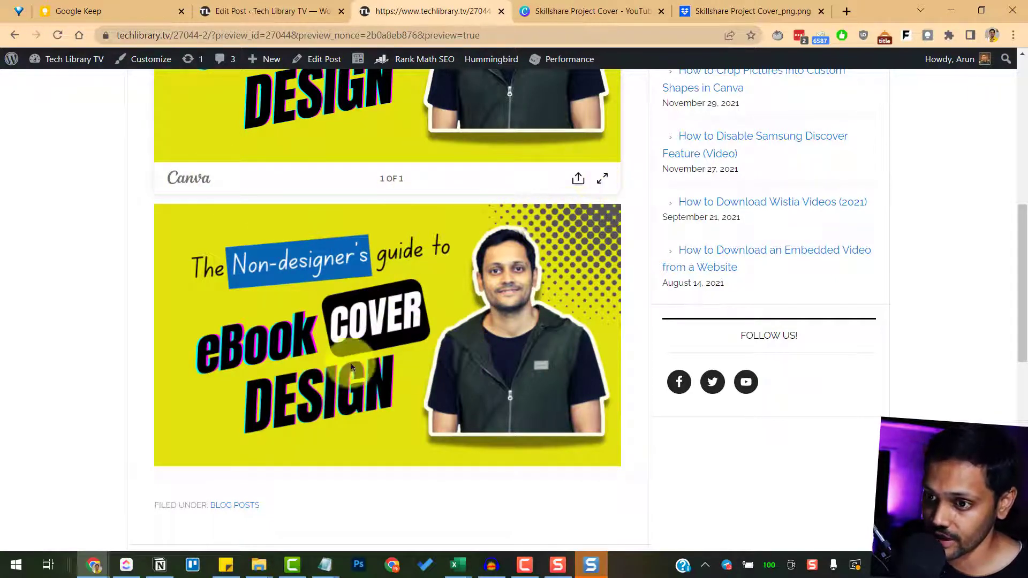
pyautogui.moveTo(459, 310)
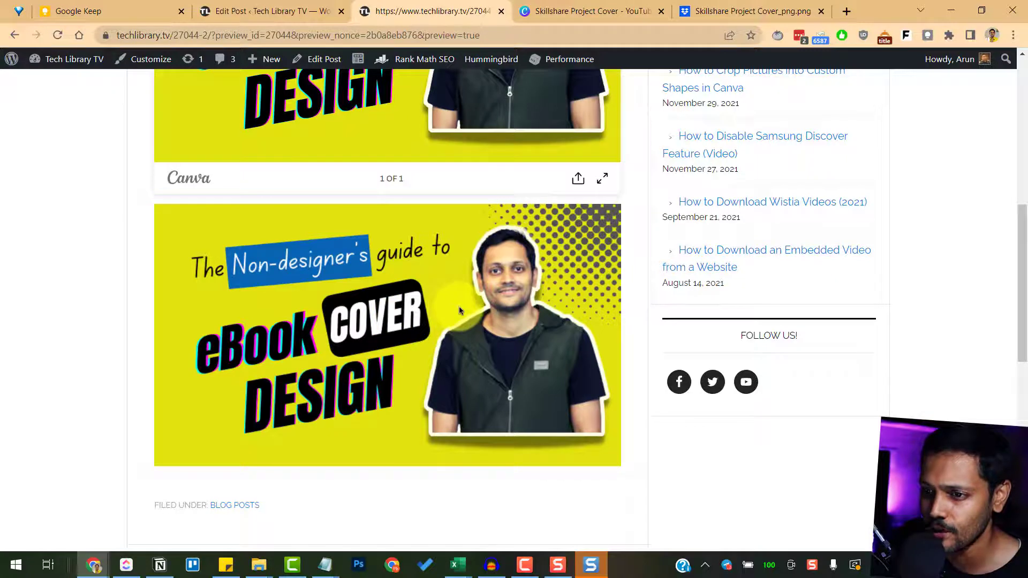